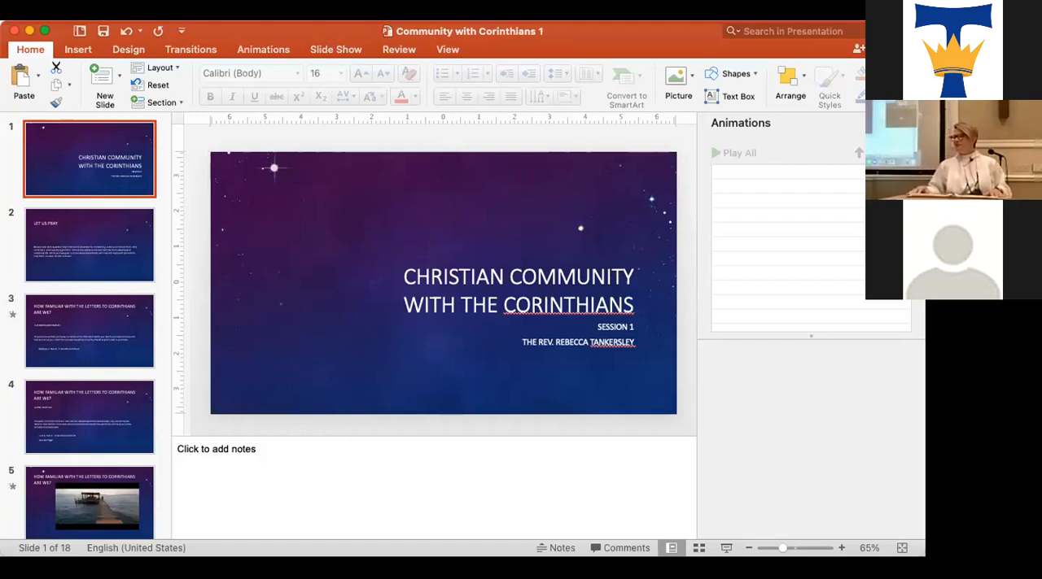
Start the slide show from the title slide in presenter view.
click(335, 49)
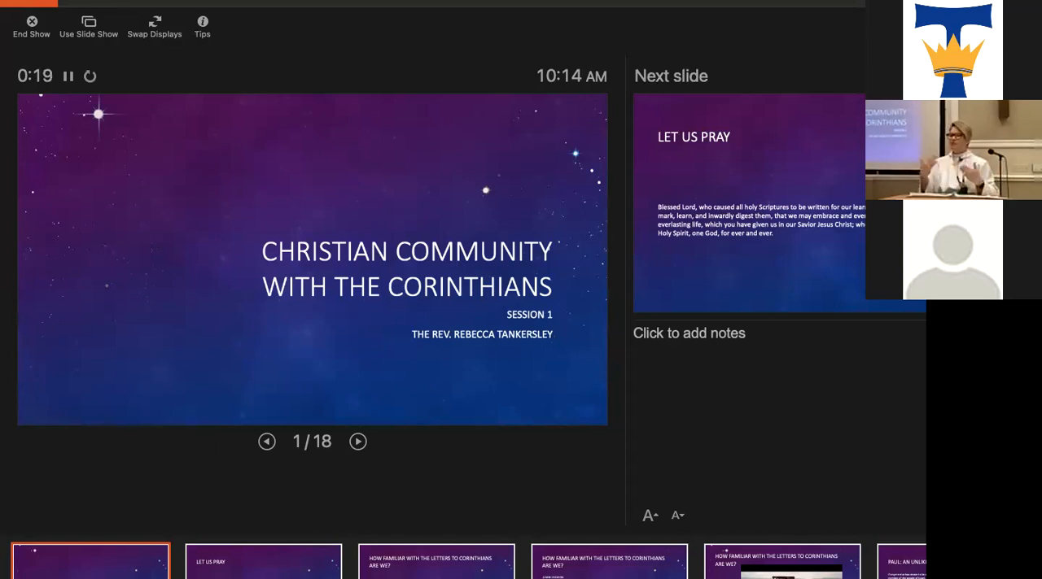
Advance to slide 2, Let Us Pray.
click(358, 441)
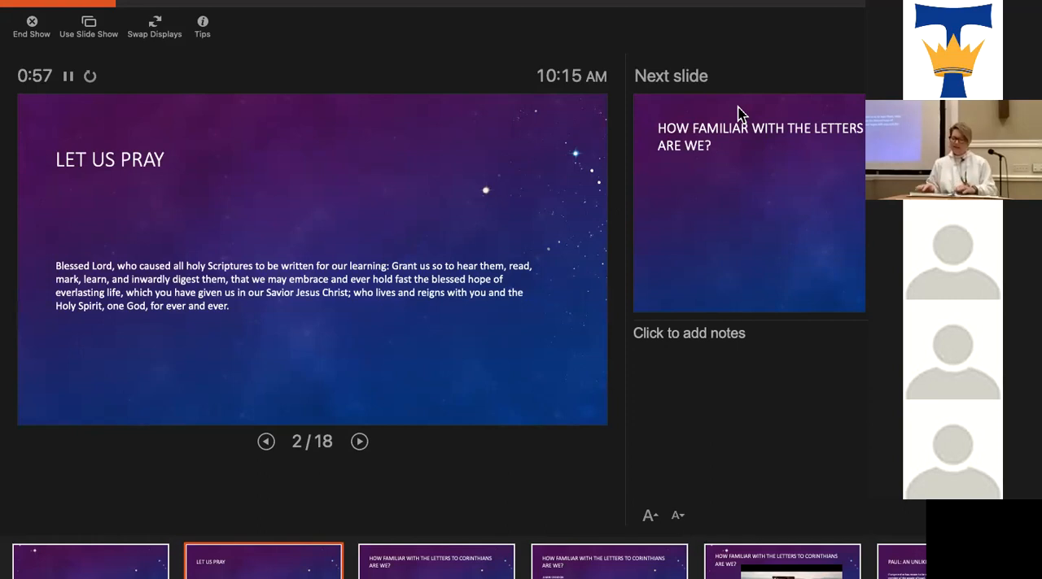
mouse_move(761, 57)
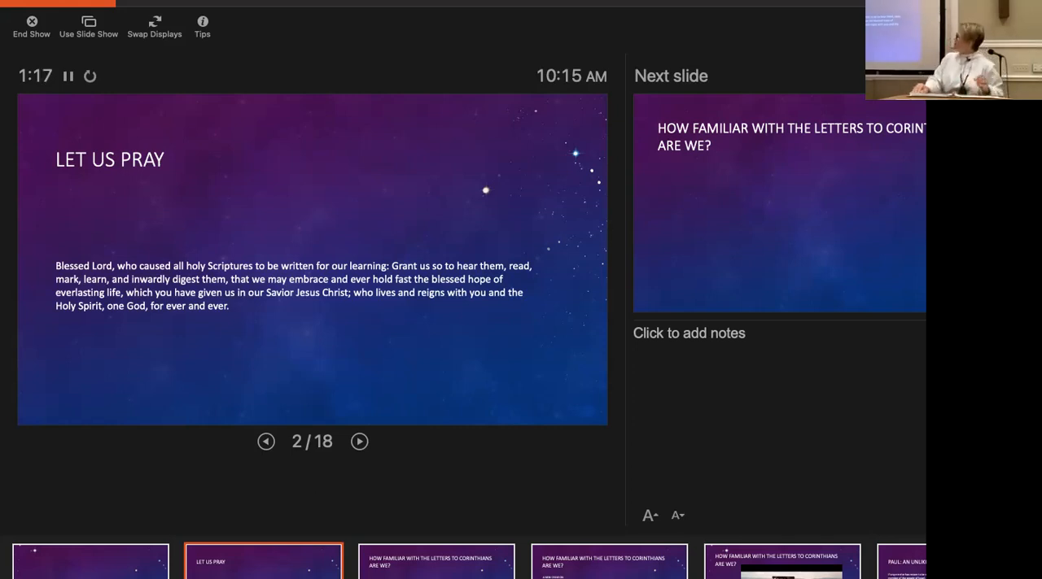
Advance to slide 3, Our Bodies Are Temples, and reveal its 1 Corinthians verse.
click(358, 441)
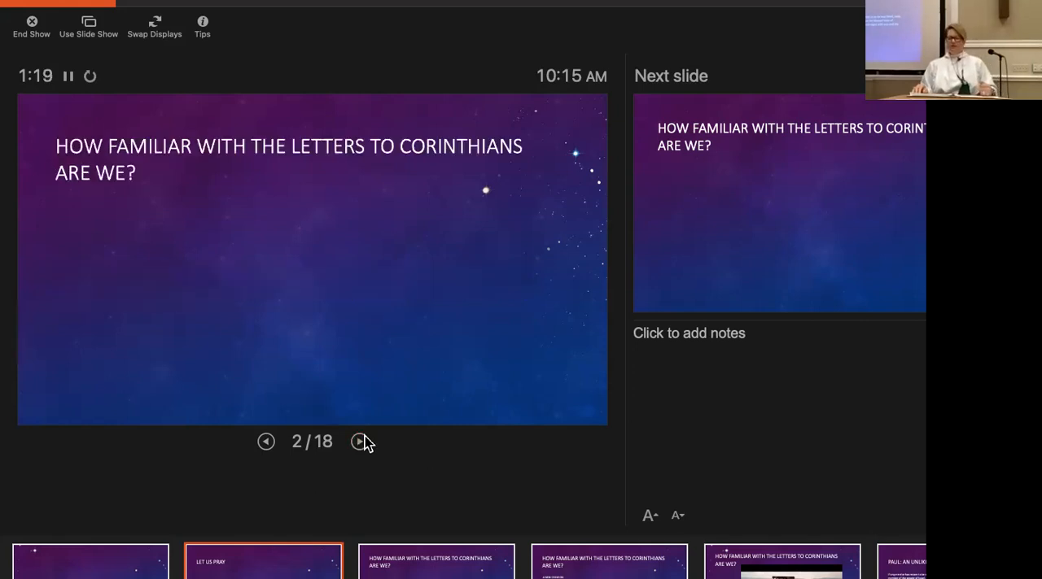
click(358, 441)
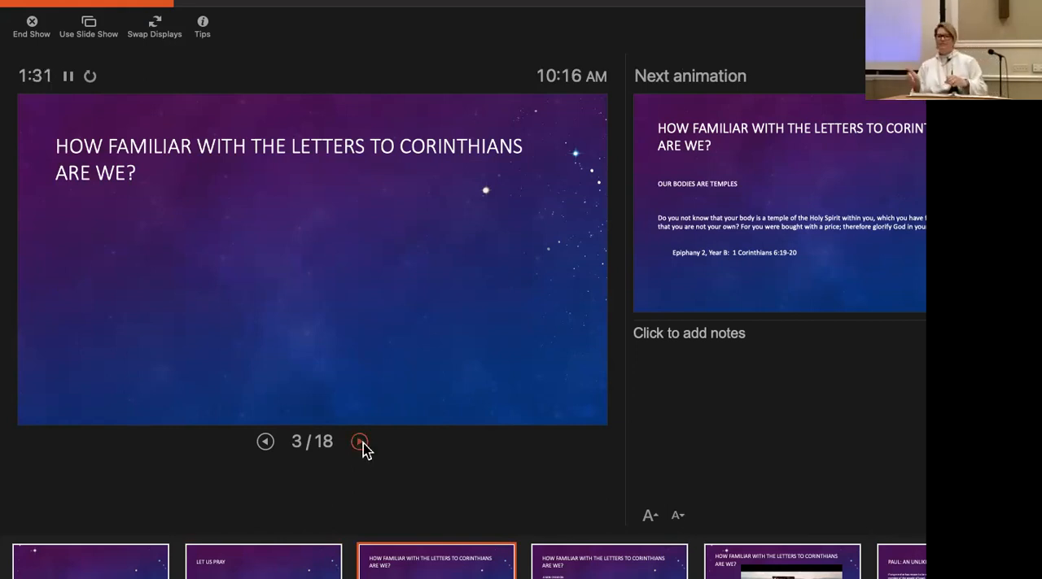
click(361, 442)
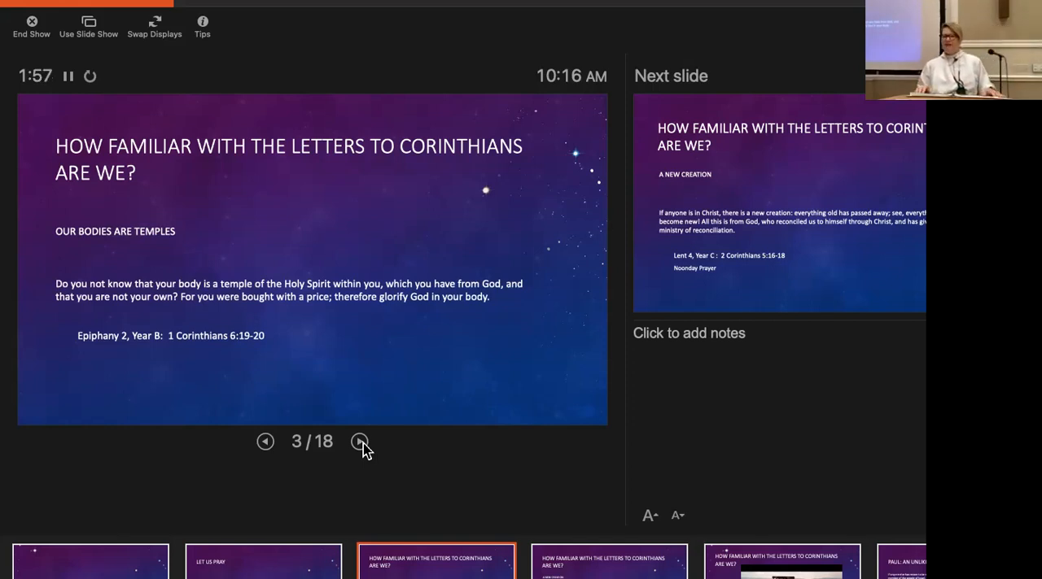
Advance to slide 4, A New Creation (2 Corinthians 5:16-18).
click(359, 441)
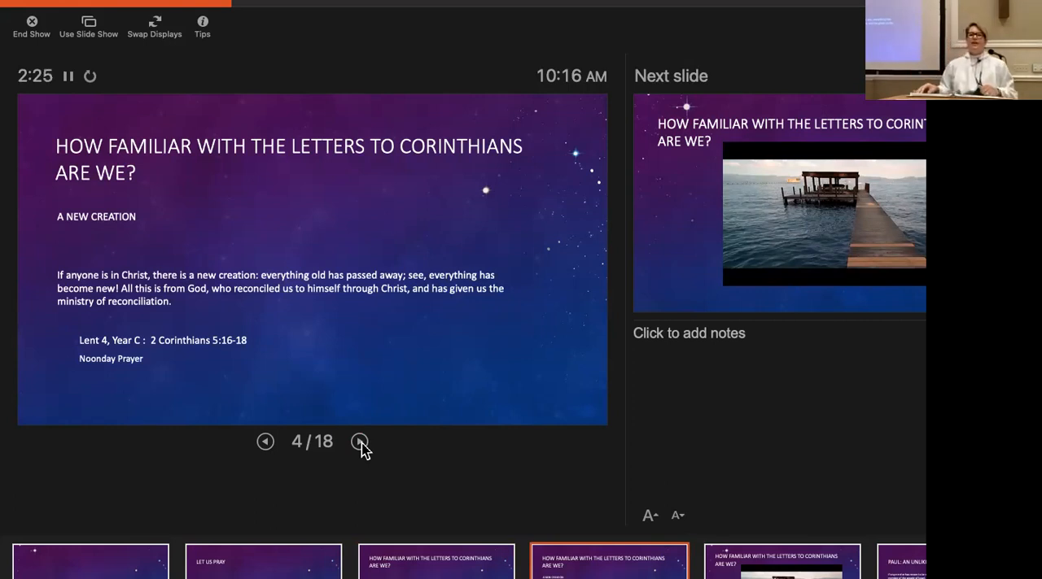
Advance to slide 5 and start its embedded wedding video.
click(358, 441)
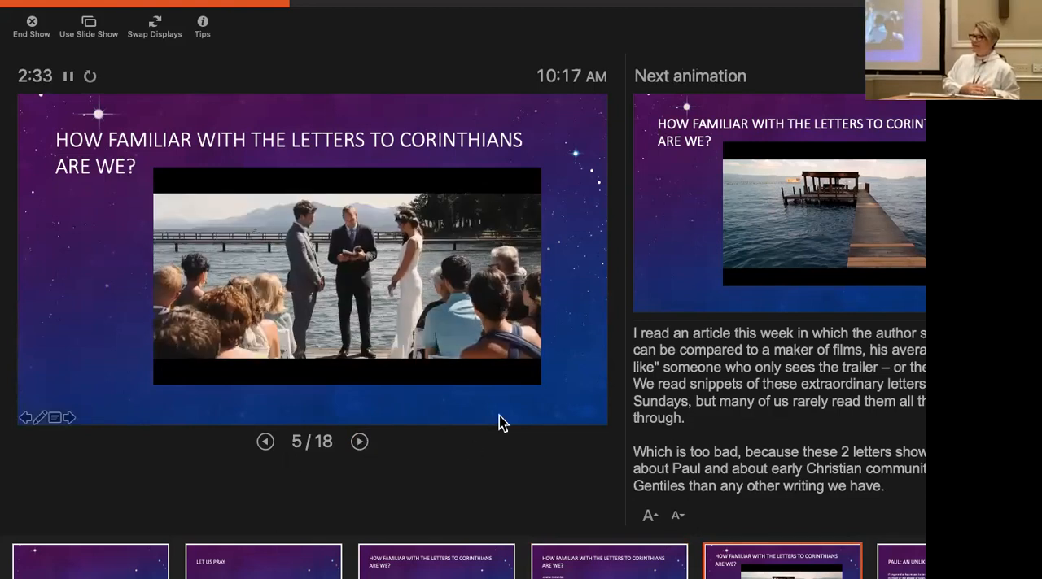
click(345, 276)
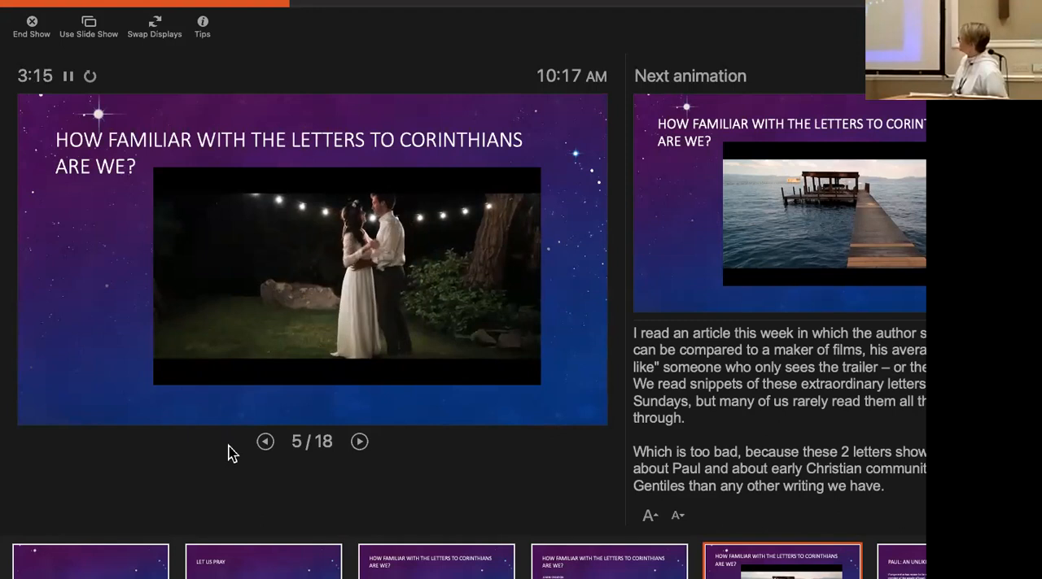
mouse_move(225, 475)
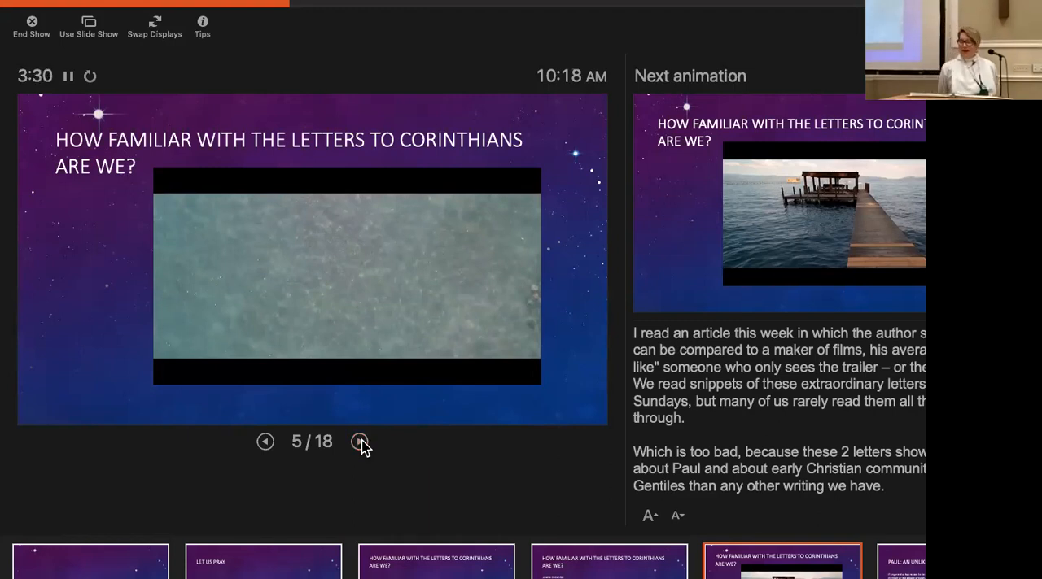
Advance to slide 6, Paul: An Unlikely Christian.
click(360, 441)
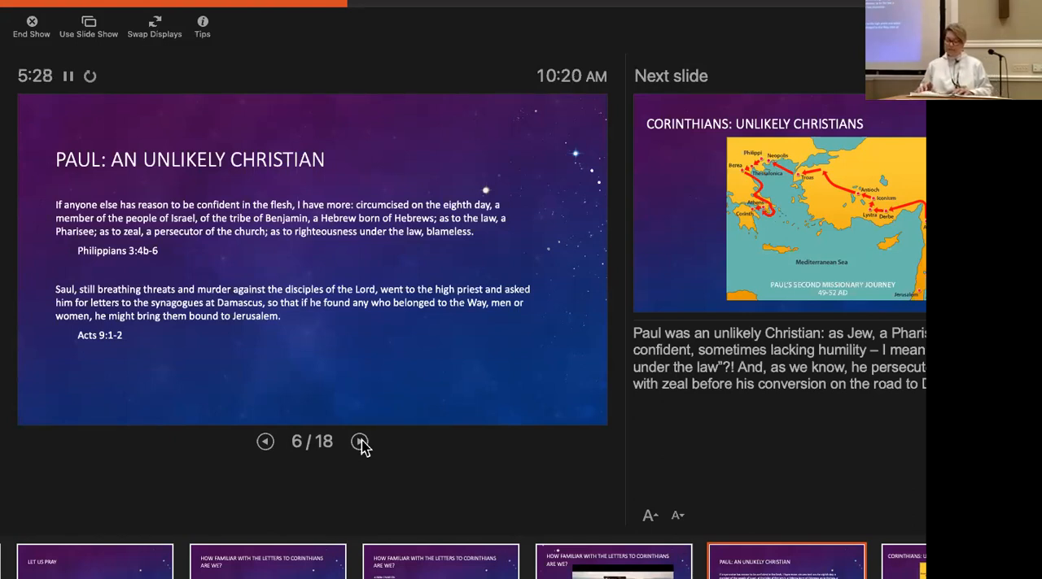
Advance to slide 7, Corinthians: Unlikely Christians, with the missionary journey map.
click(359, 441)
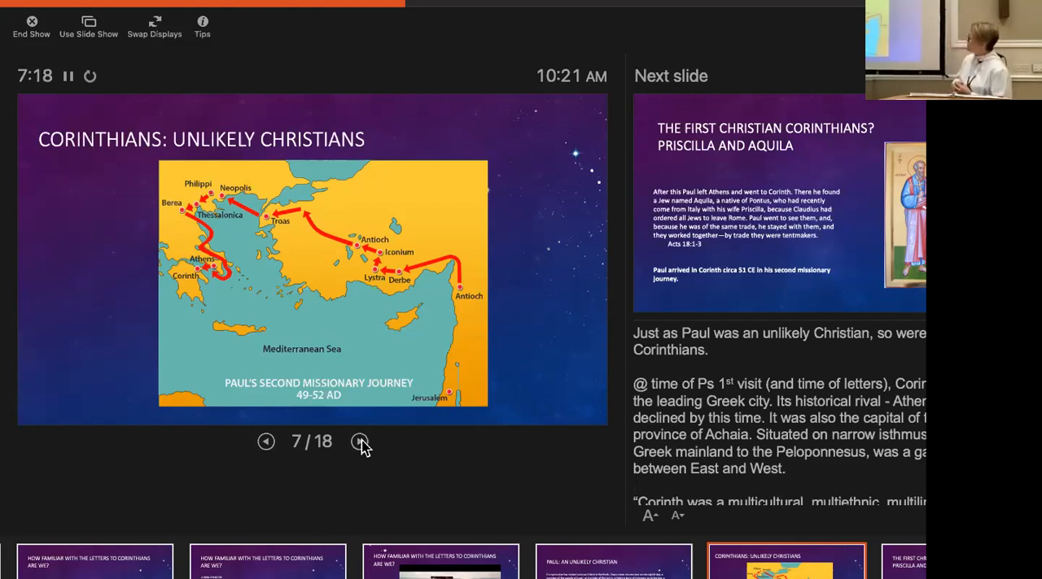
Advance to slide 8, Priscilla and Aquila as the first Christian Corinthians.
click(358, 441)
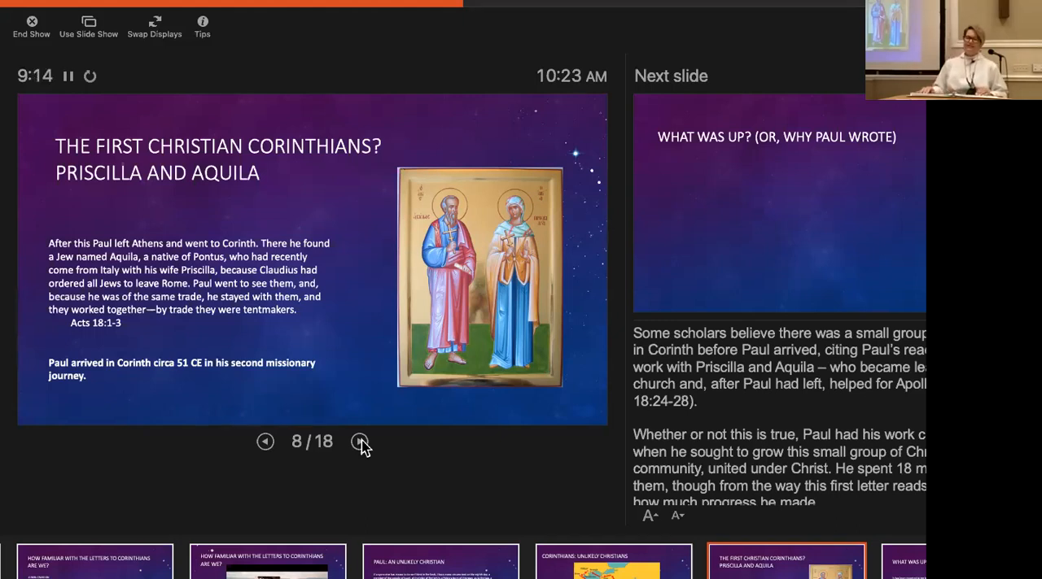
Advance to slide 9, What was up?, and reveal the 1 Corinthians 1:11 quote about Chloe's people.
click(359, 441)
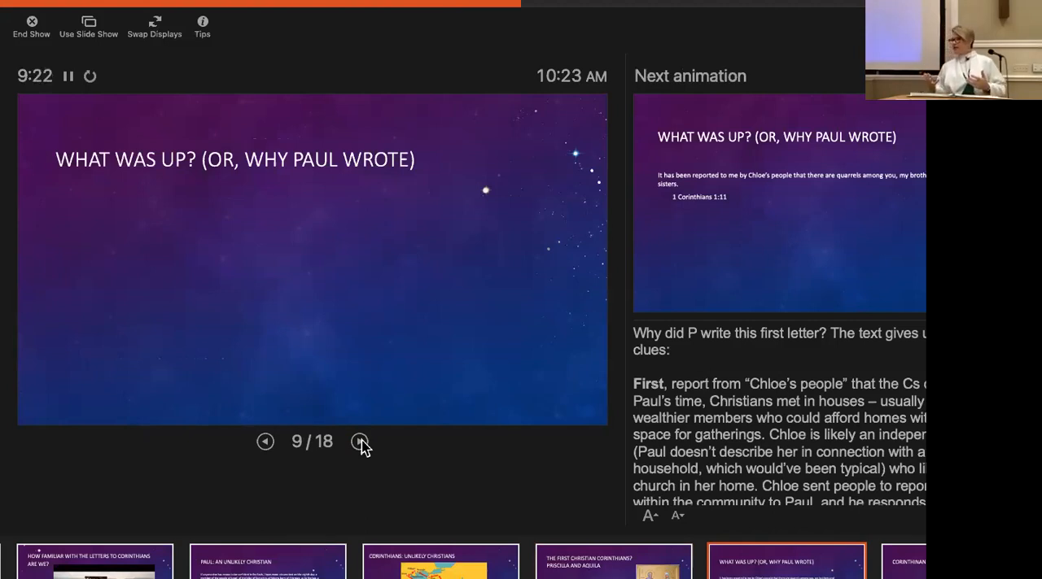
click(359, 441)
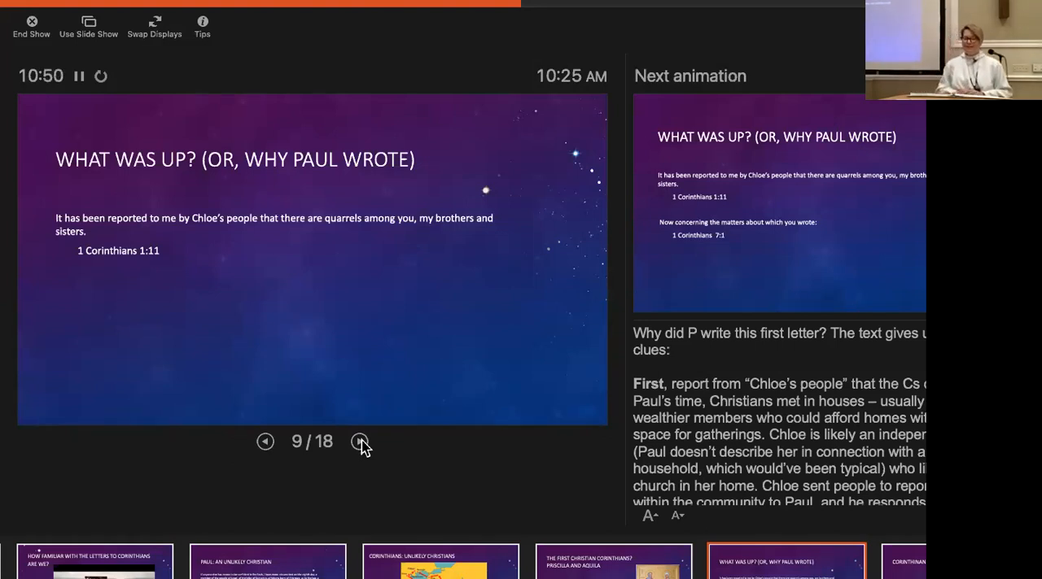
Reveal the second quotation, 1 Corinthians 7:1, beneath the first on slide 9.
click(361, 443)
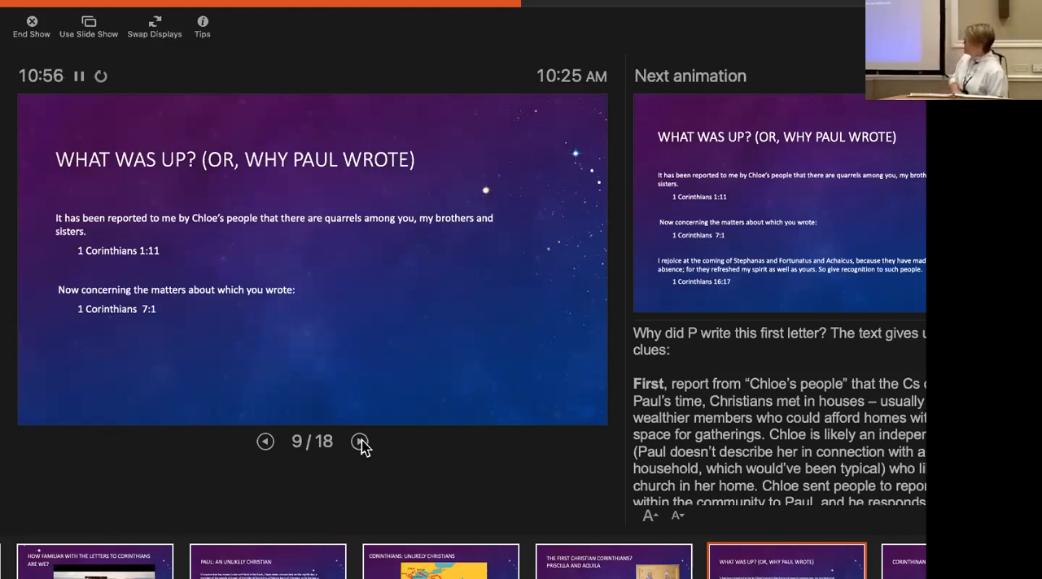
click(360, 443)
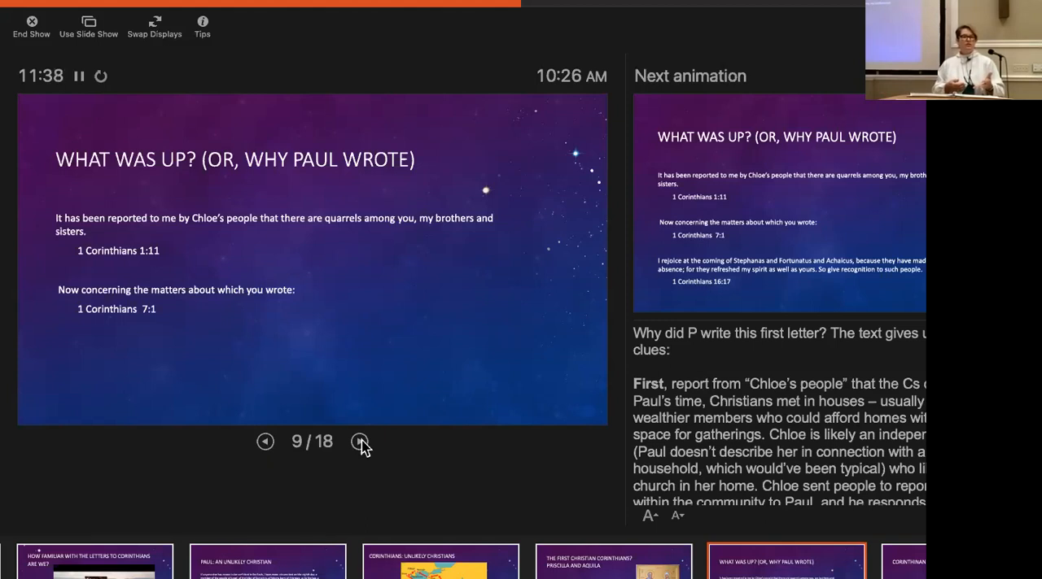
click(360, 441)
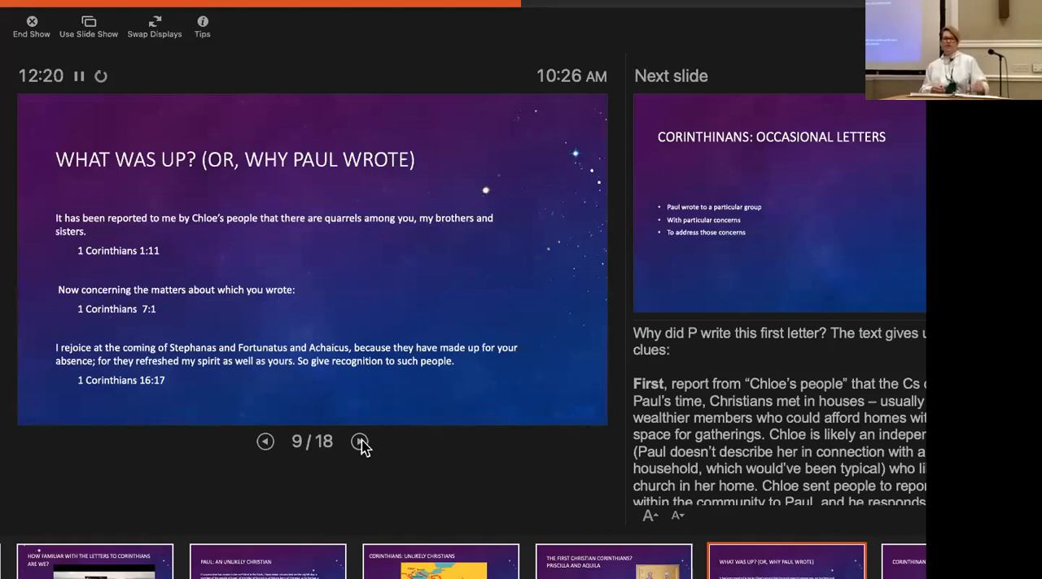
Advance the show to slide 10, 'Corinthians: Occasional Letters', with its three purpose bullets.
click(359, 443)
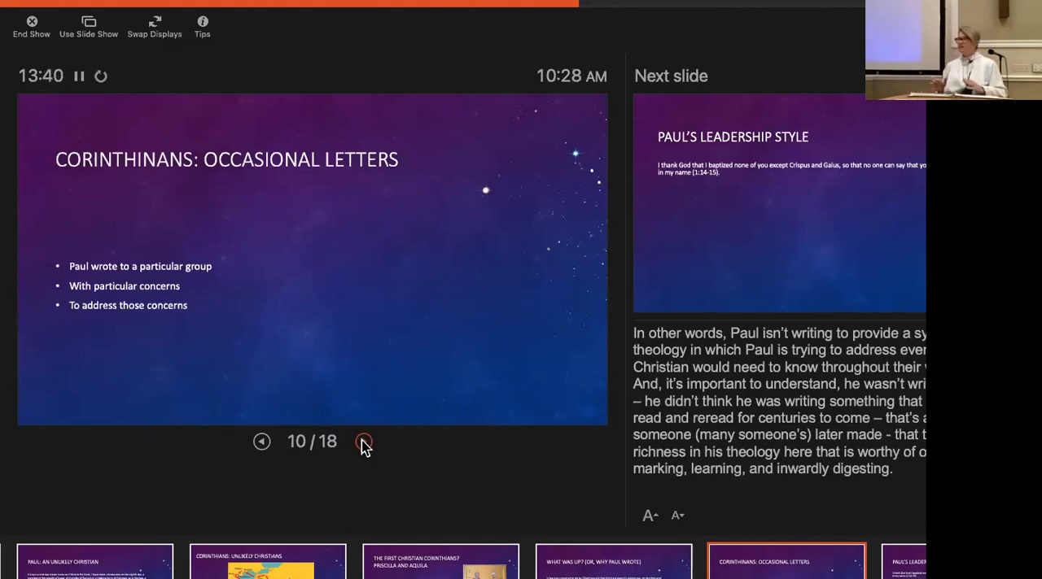
Advance to slide 11, 'Paul's Leadership Style', and reveal the 1 Corinthians 1:14-15 and 3:3-4 quotes.
click(363, 441)
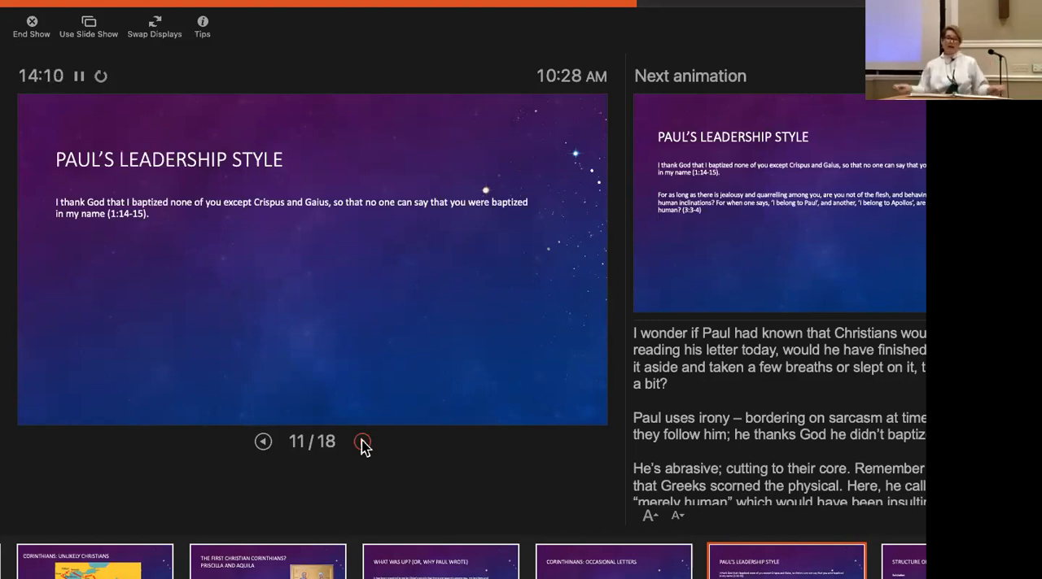
click(363, 441)
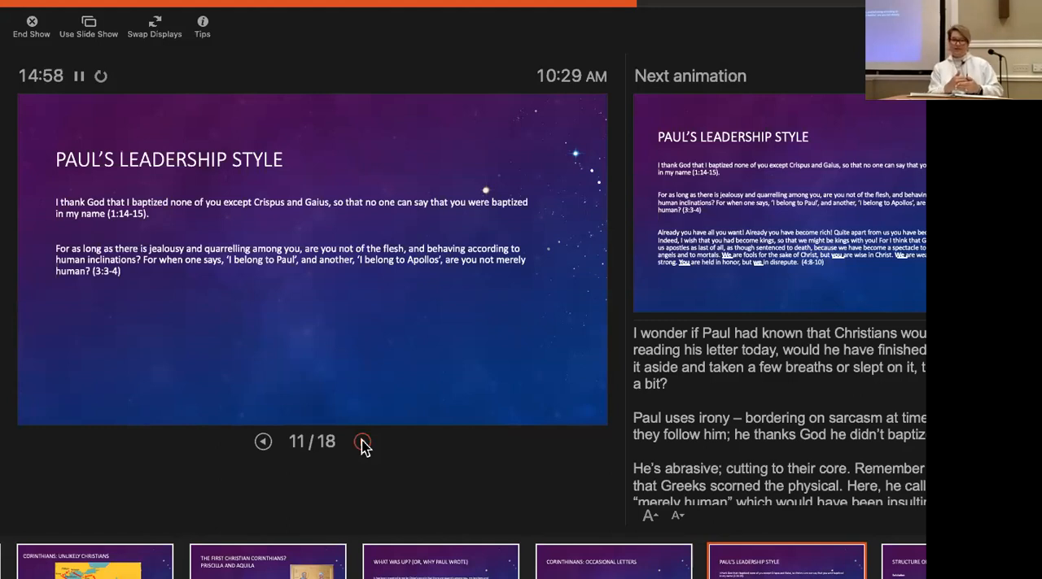
Reveal the 1 Corinthians 4:8-10 'kings and fools' quote and finish slide 11's animations.
click(363, 441)
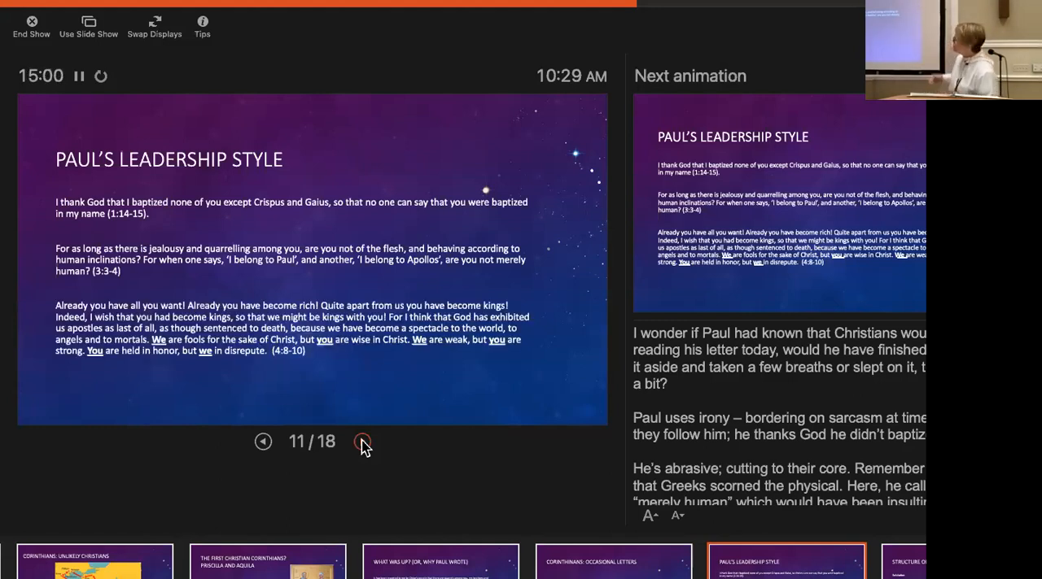
click(362, 443)
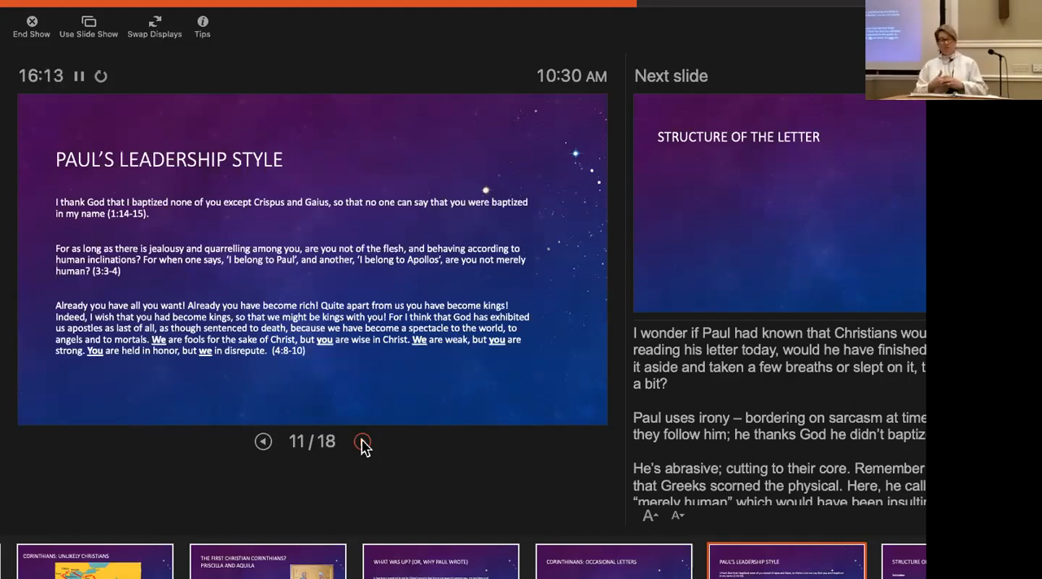
Advance through the 'Structure of the Letter' Salutation slide to slide 13, Body and Conclusion.
click(363, 442)
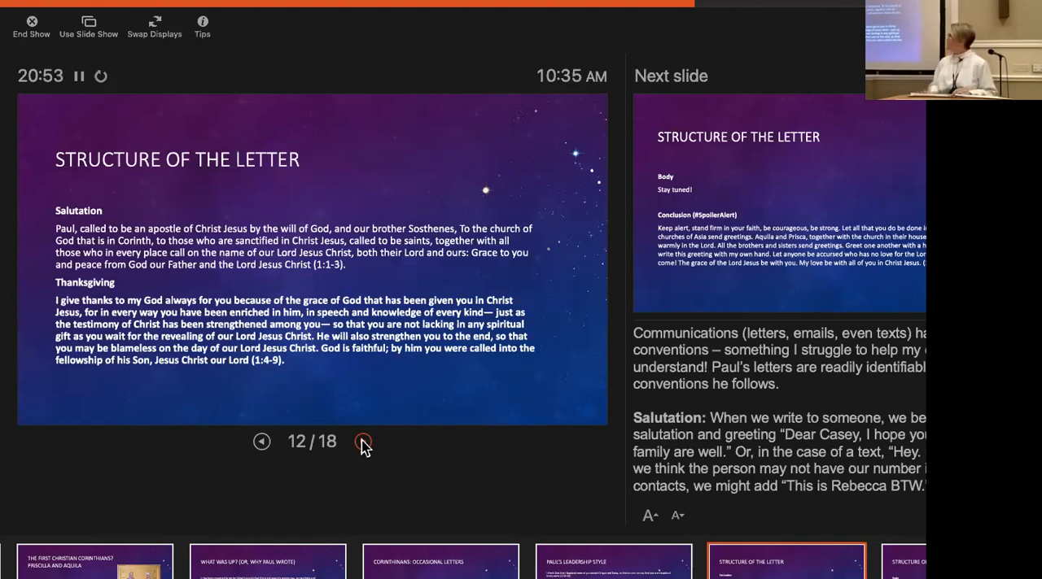
click(363, 441)
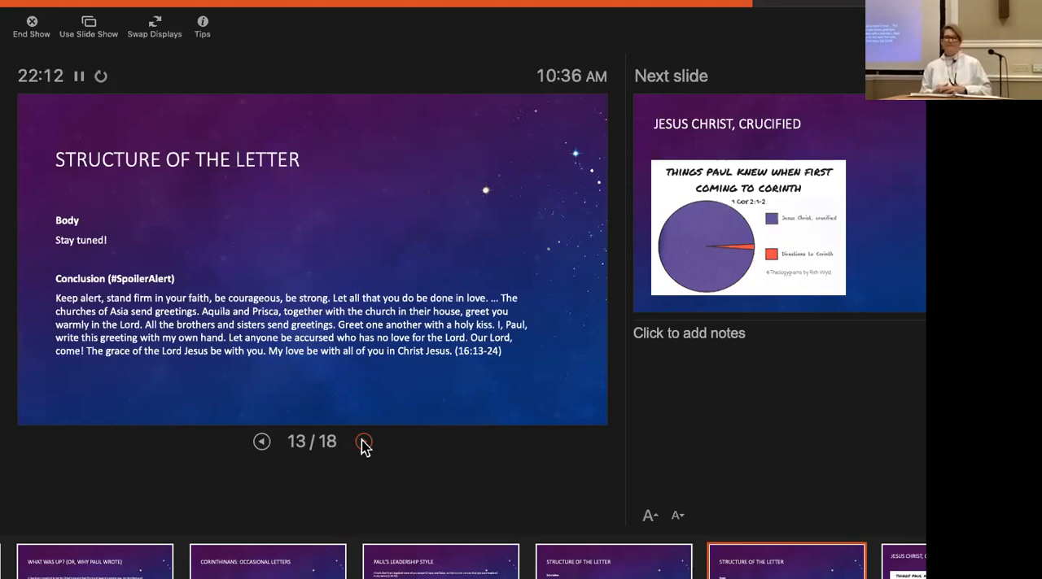
Advance to slide 14, 'Jesus Christ, Crucified', with its pie chart and 1 Corinthians 2 quote.
click(365, 441)
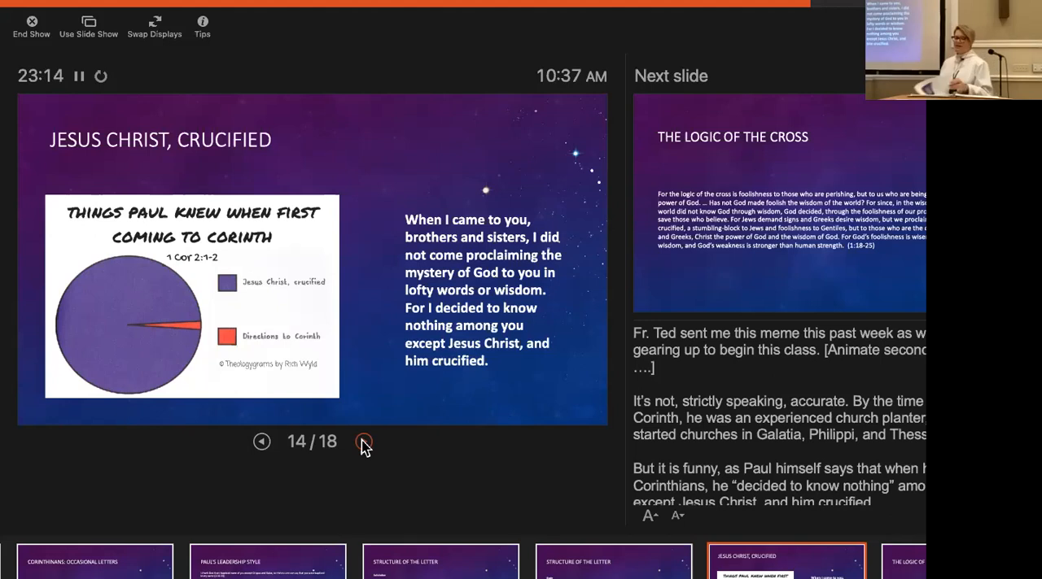
Advance to slide 15, 'The Logic of the Cross', quoting 1 Corinthians 1:18-25.
click(365, 443)
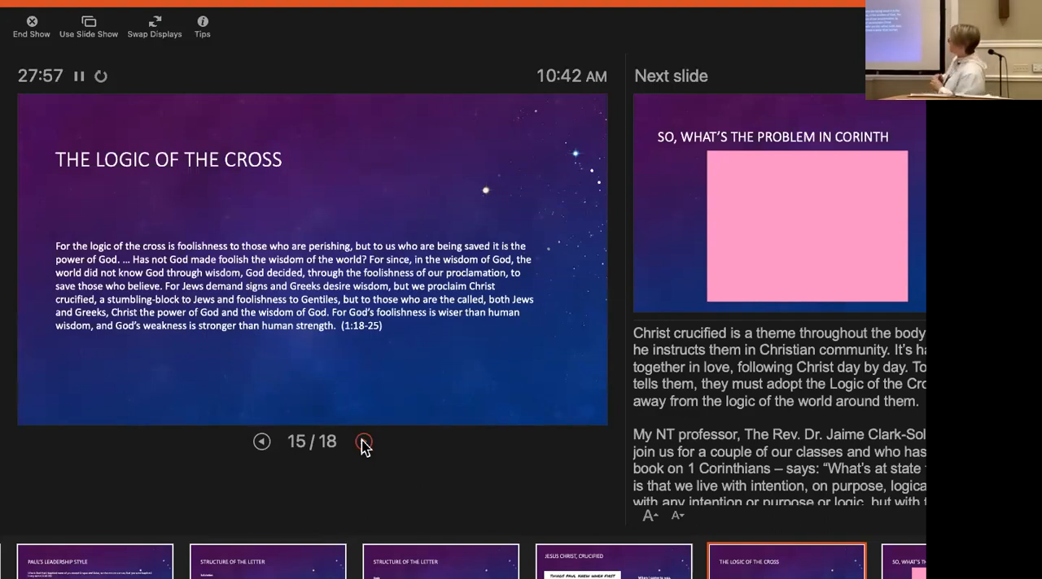
Advance to slide 16, 'So, What's the Problem in Corinth', and start the Mean Girls cliques video.
click(363, 441)
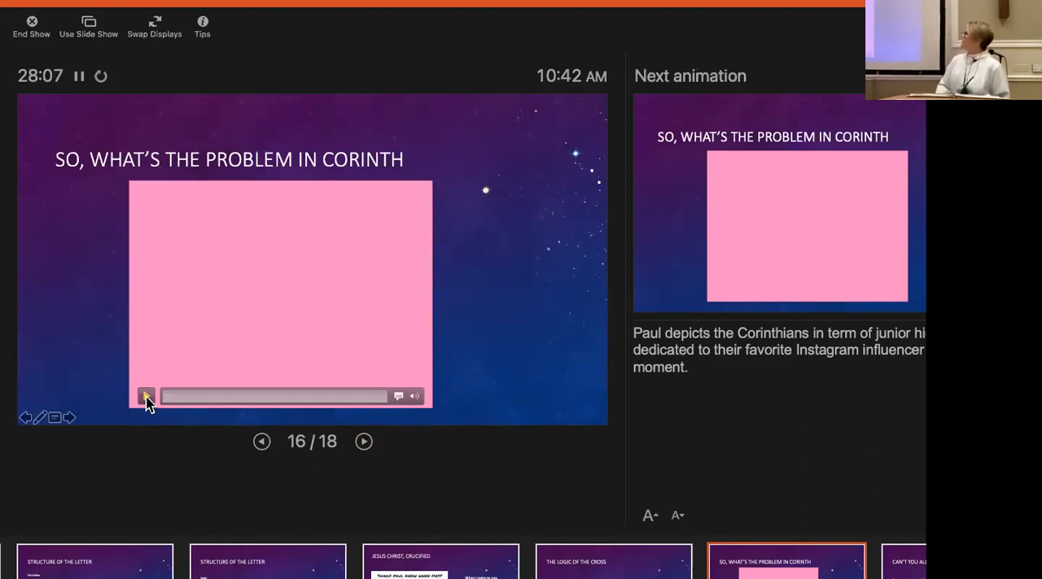
click(146, 397)
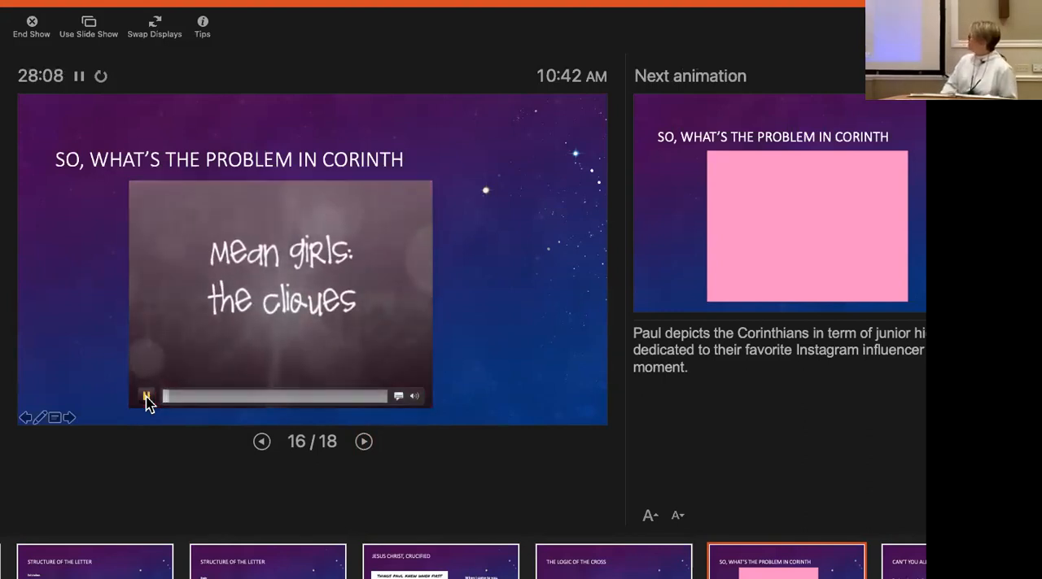
click(146, 397)
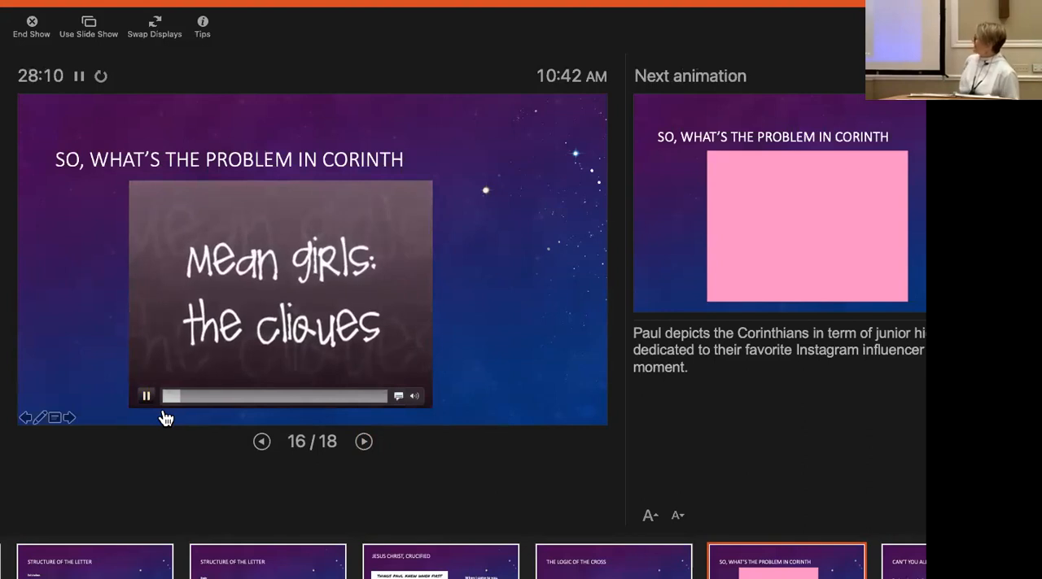
click(147, 397)
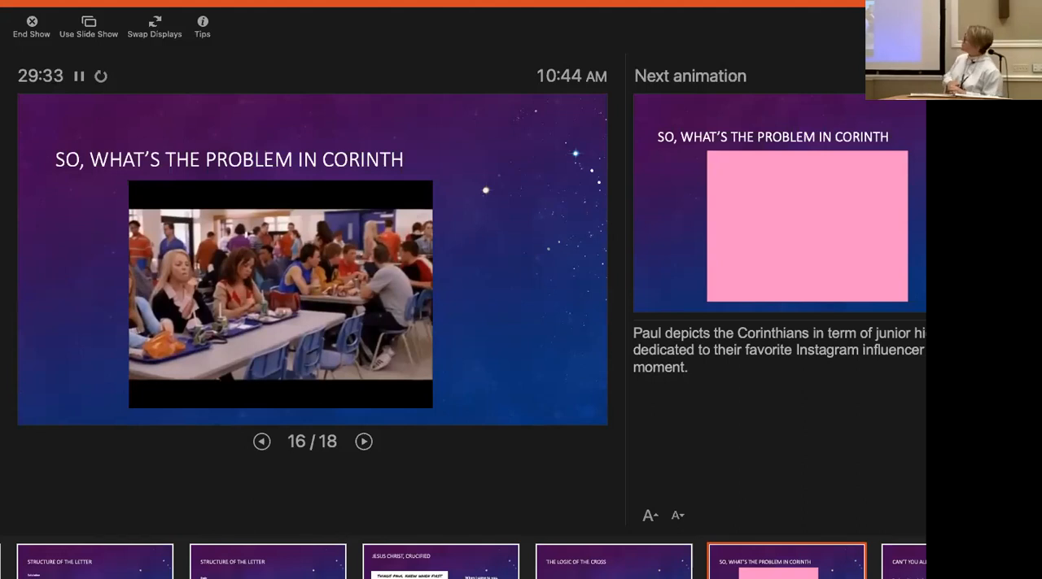
Advance to slide 17, 'Can't You All Just Get Along?', with its 1 Corinthians 1:10-17 passage.
click(363, 441)
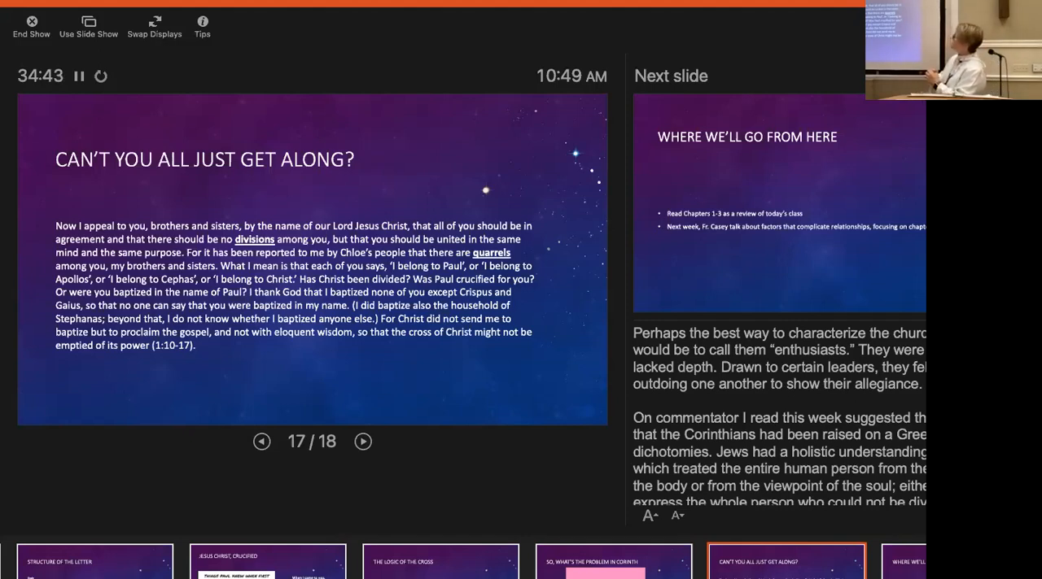
click(361, 441)
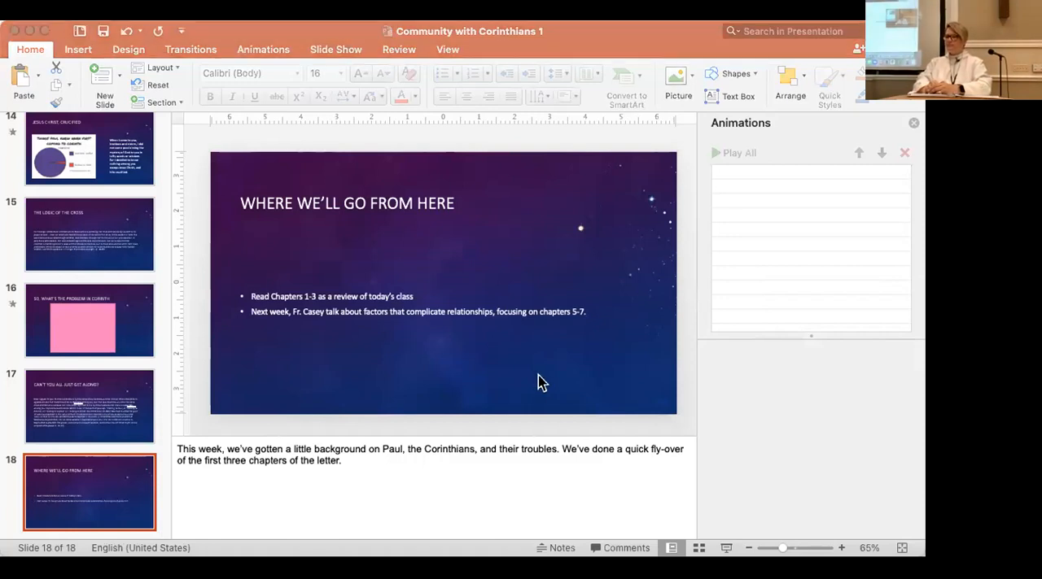
mouse_move(361, 73)
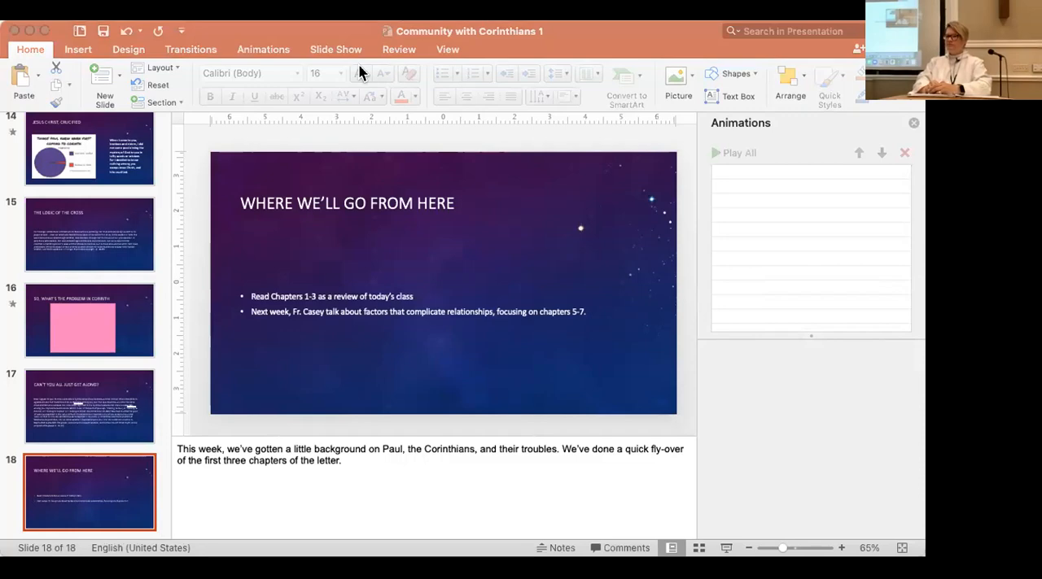
mouse_move(580, 36)
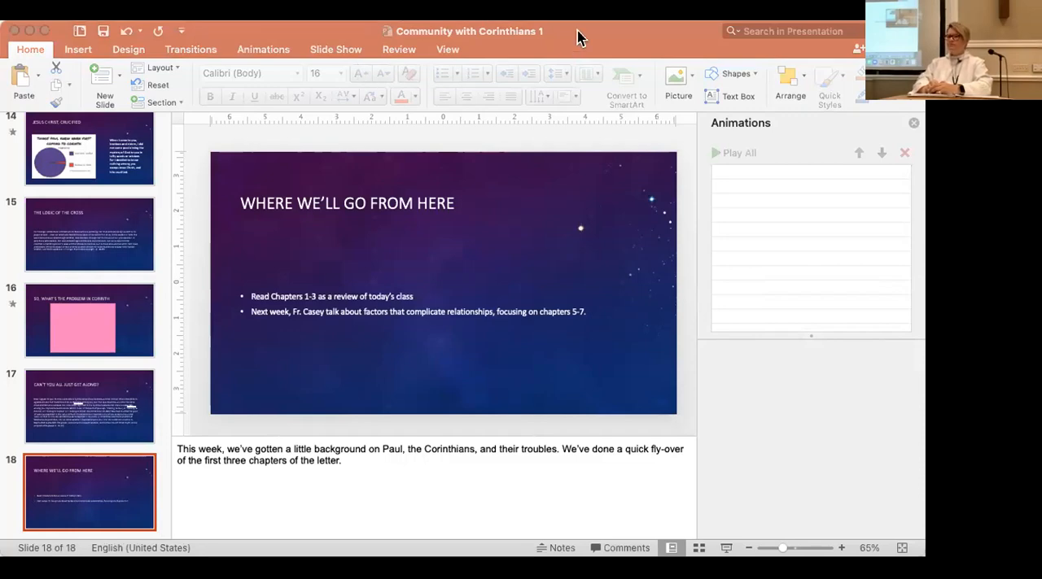